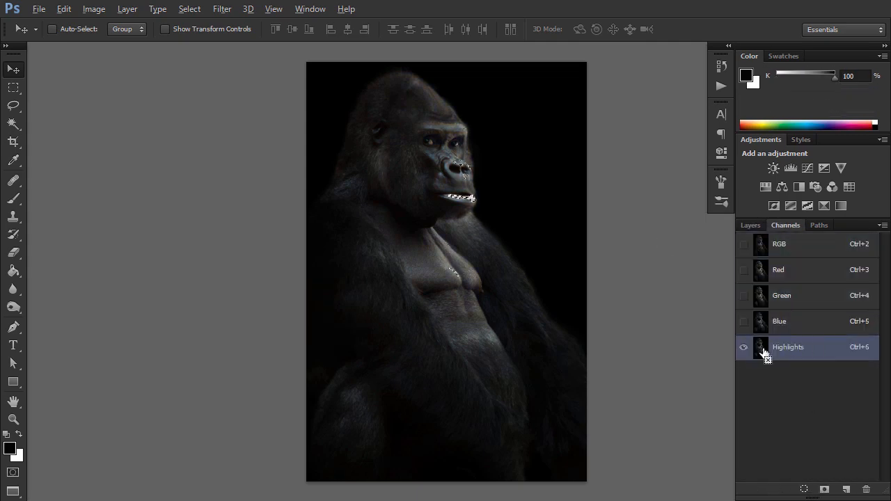
# Step: Review the finished layer stack, toggling the sharpened top layer, then revert to the Background-only file
pyautogui.click(824, 488)
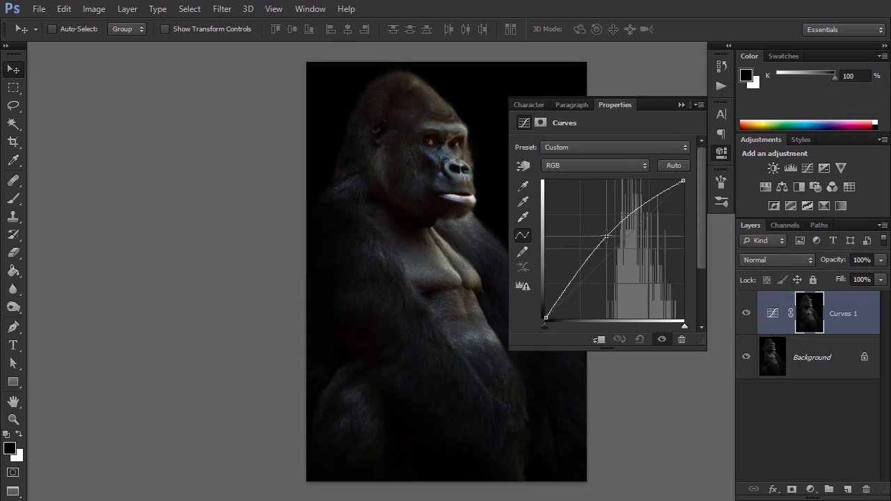
pyautogui.click(791, 167)
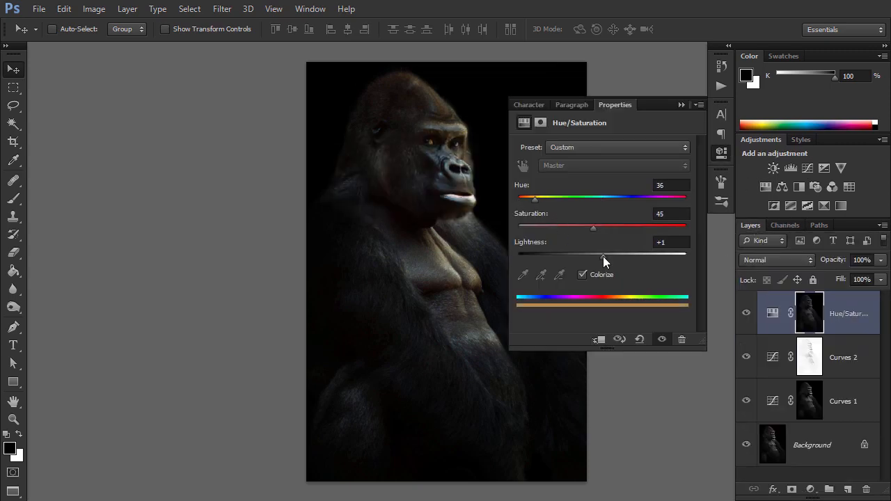
pyautogui.click(14, 307)
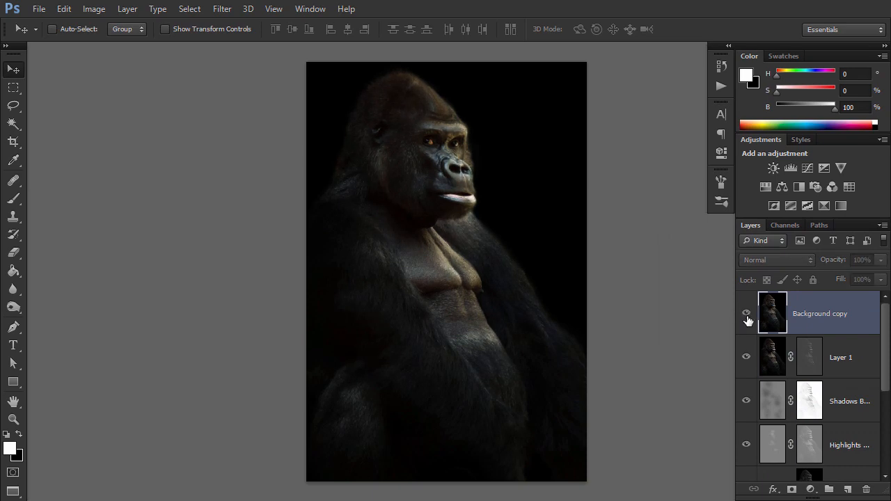
pyautogui.click(747, 313)
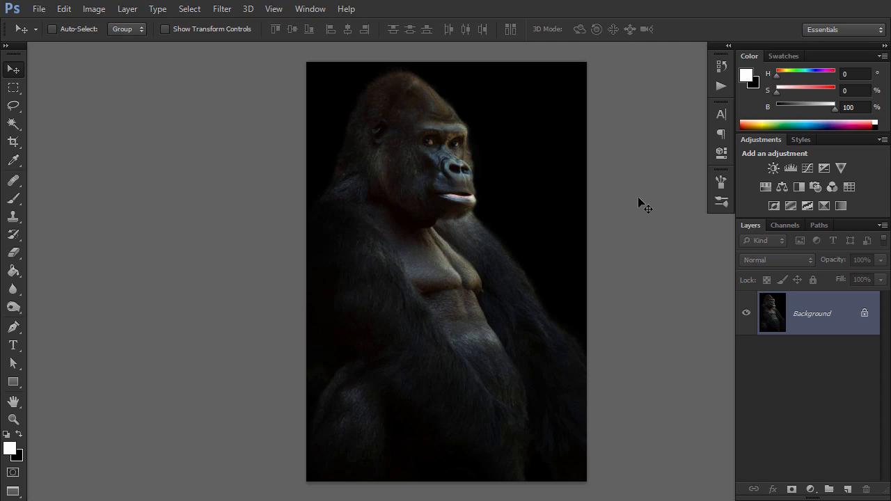
# Step: Load the RGB luminosity as a selection and save it as a channel named Highlights
pyautogui.click(785, 225)
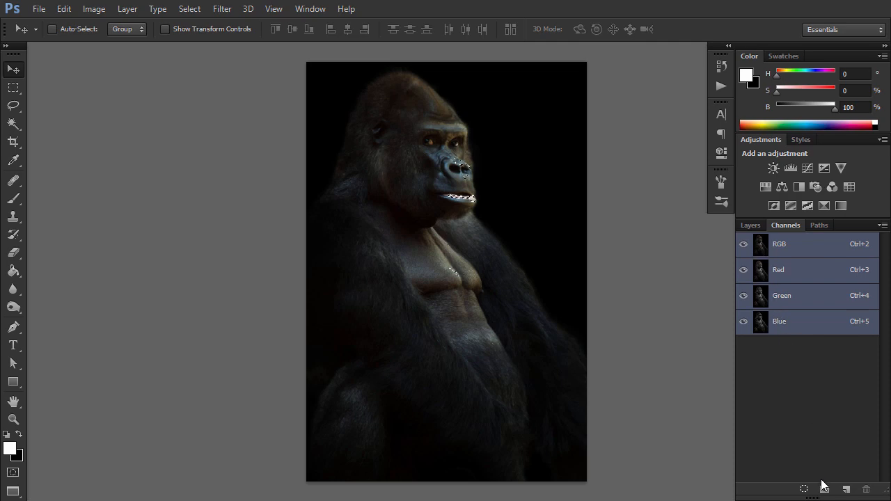
pyautogui.click(824, 489)
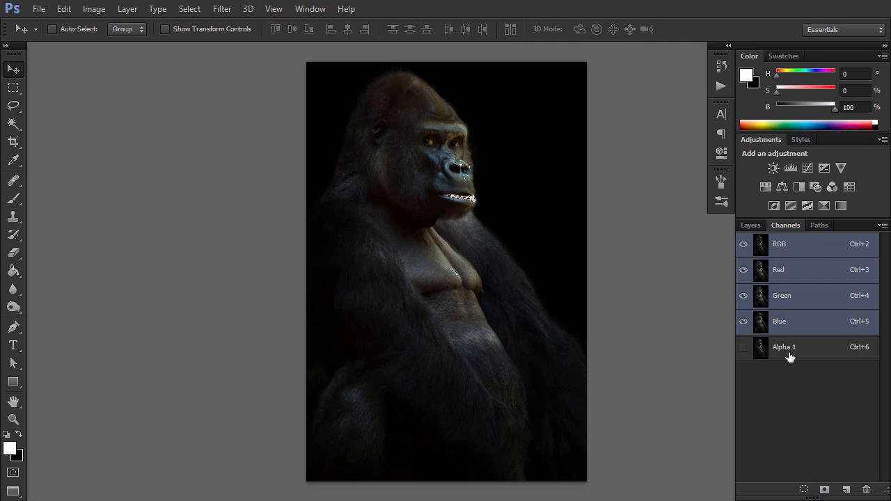
pyautogui.doubleClick(783, 347)
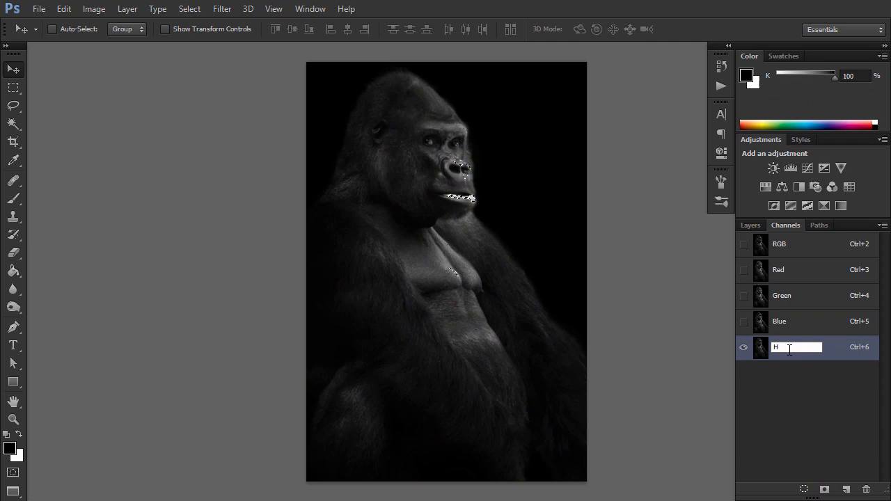
pyautogui.write('Highlights')
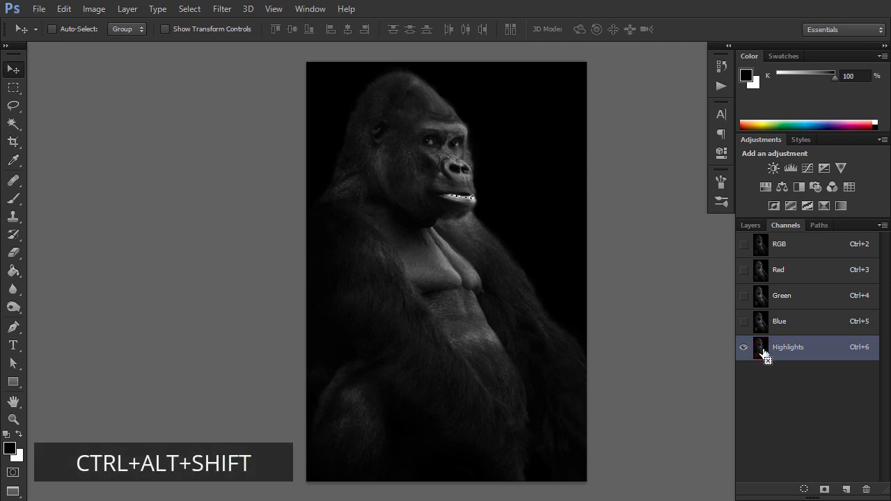
pyautogui.moveTo(760, 347)
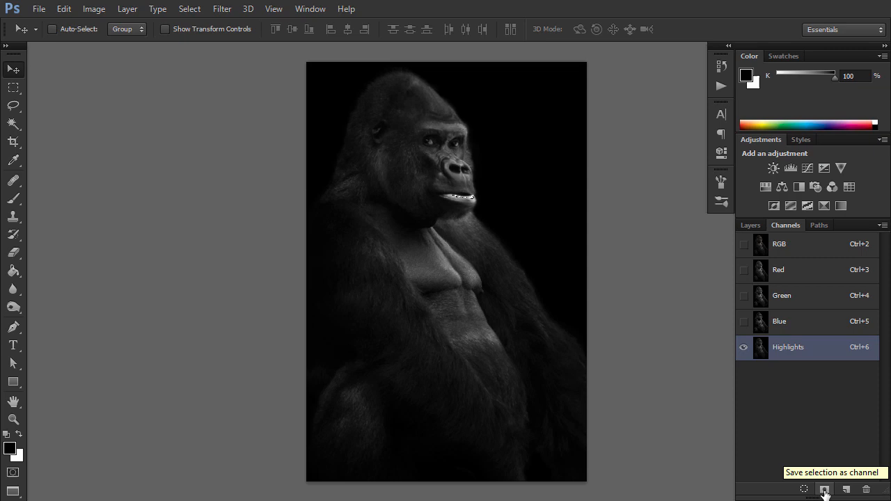
# Step: Intersect the selection twice more, saving Bright Highlights and Brightest Highlights channels
pyautogui.click(825, 489)
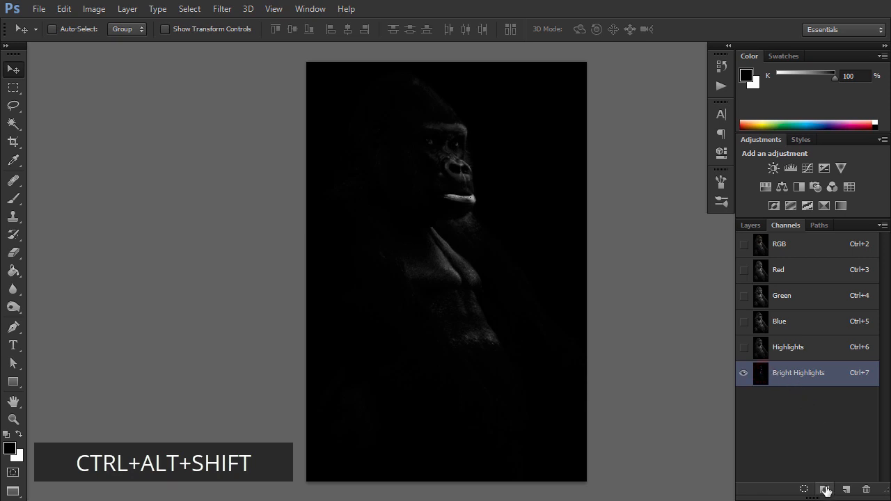
pyautogui.click(824, 489)
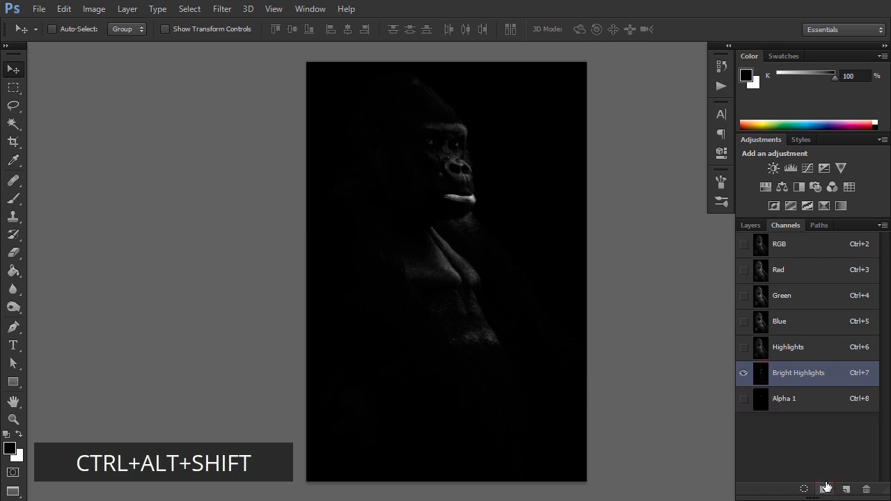
pyautogui.doubleClick(796, 398)
pyautogui.write('Brightest Highlights')
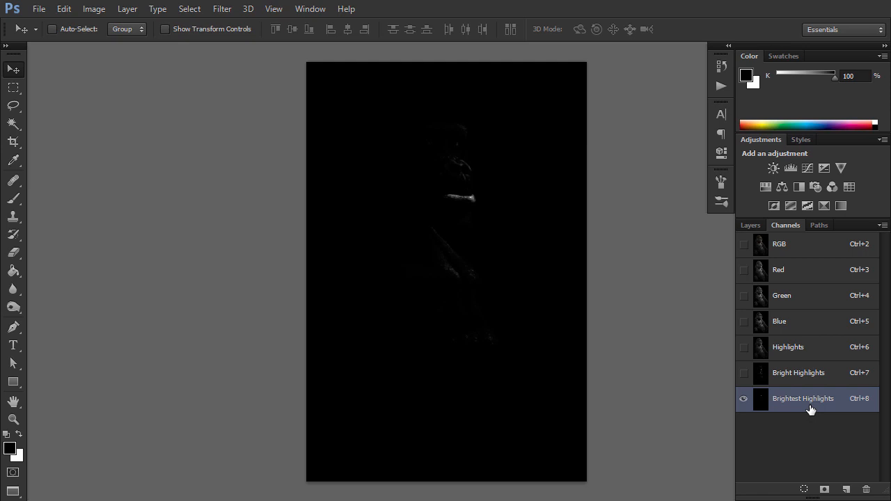
pyautogui.moveTo(776, 367)
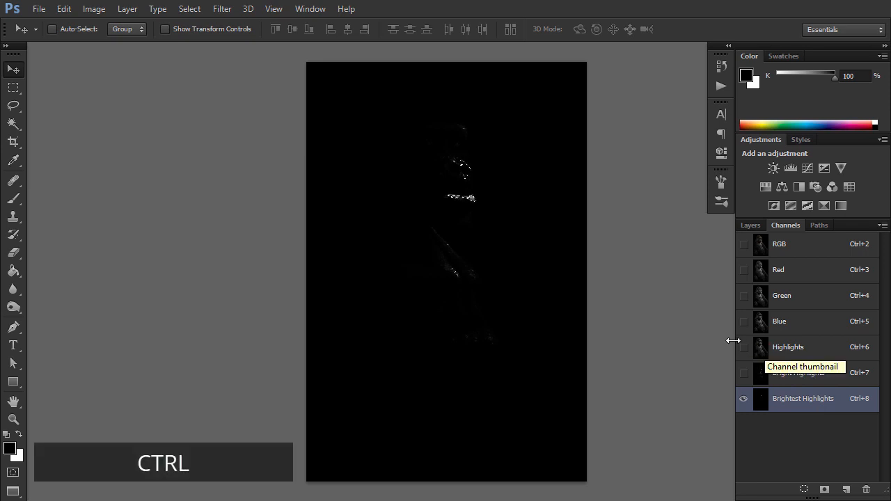
# Step: Invert the Highlights selection and save it as the Shadows channel
pyautogui.click(189, 8)
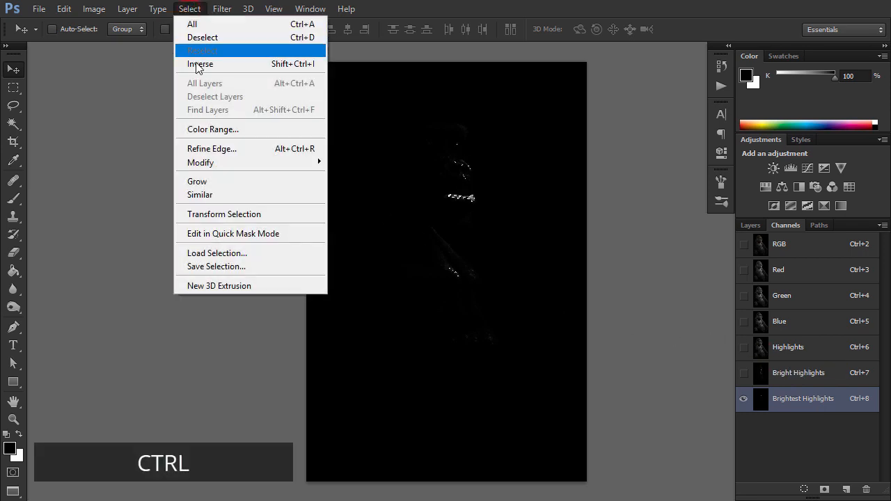
pyautogui.click(202, 51)
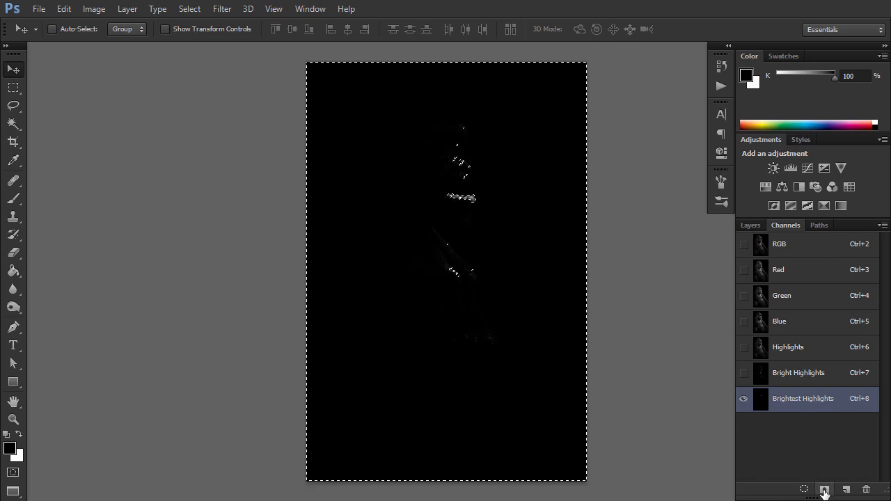
pyautogui.click(824, 488)
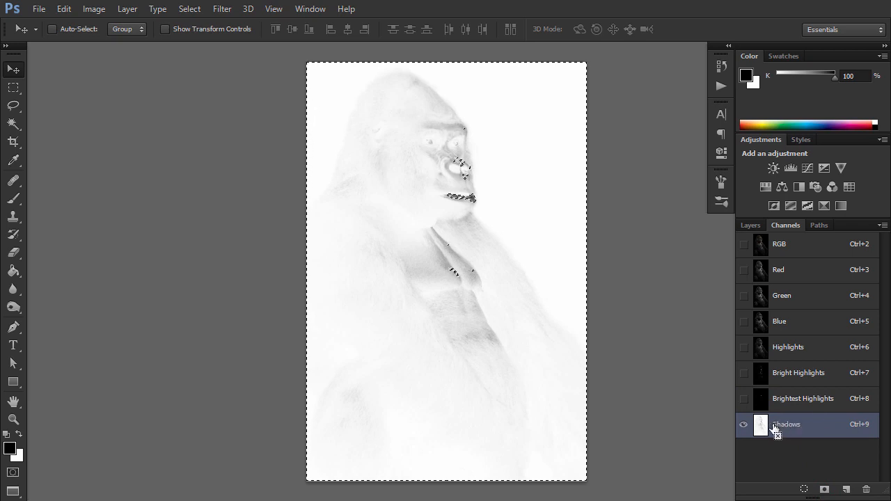
pyautogui.moveTo(760, 424)
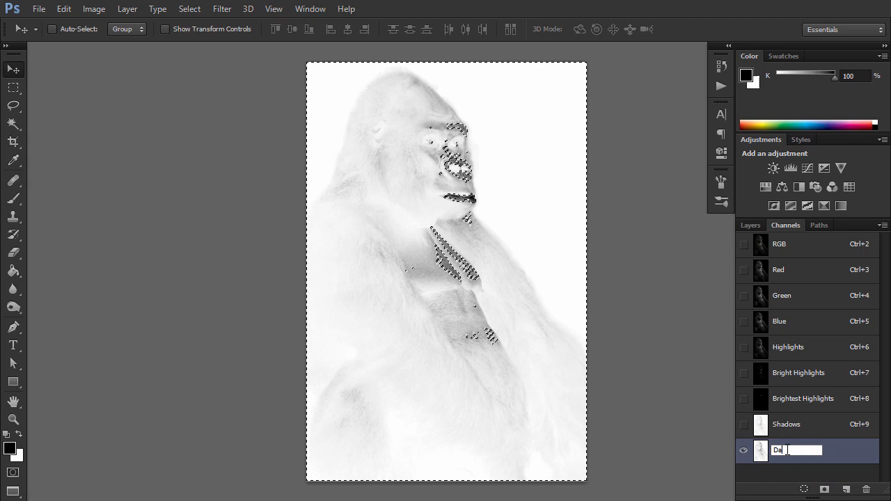
# Step: Save the intersected shadow selection as a Darker Shadows channel and narrow it again
pyautogui.write('Darker Shadows')
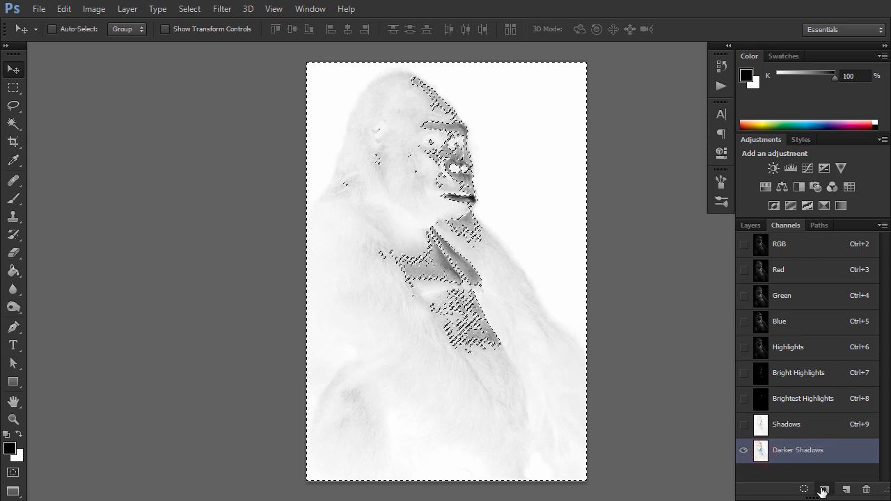
pyautogui.click(824, 488)
pyautogui.write('Darkest Shadows')
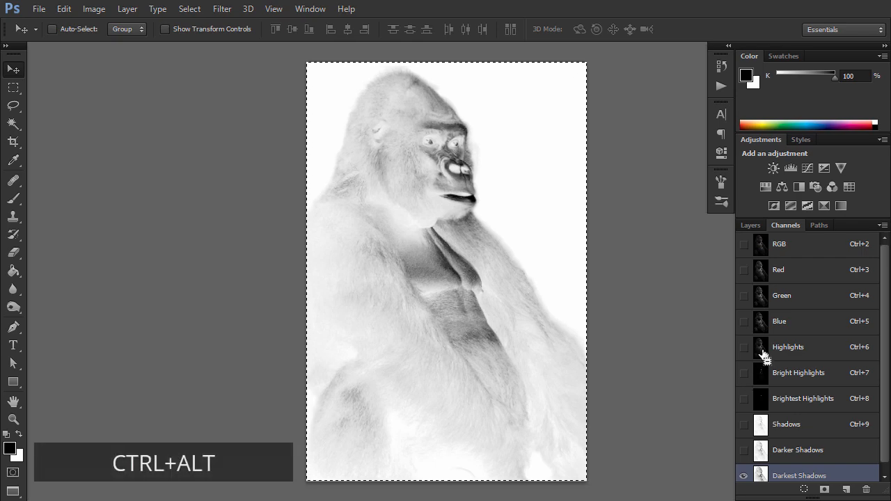
# Step: Save the Darkest Shadows channel despite the 50% warning, then reload the Highlights selection
pyautogui.click(760, 347)
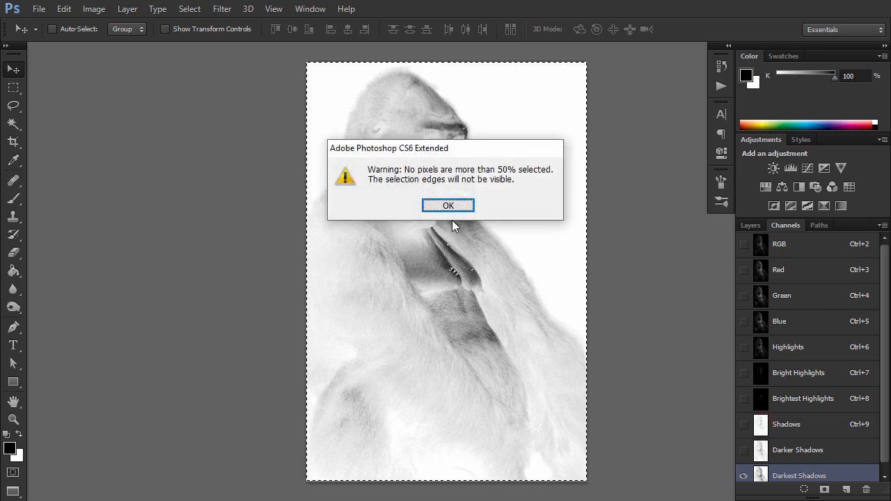
pyautogui.click(448, 206)
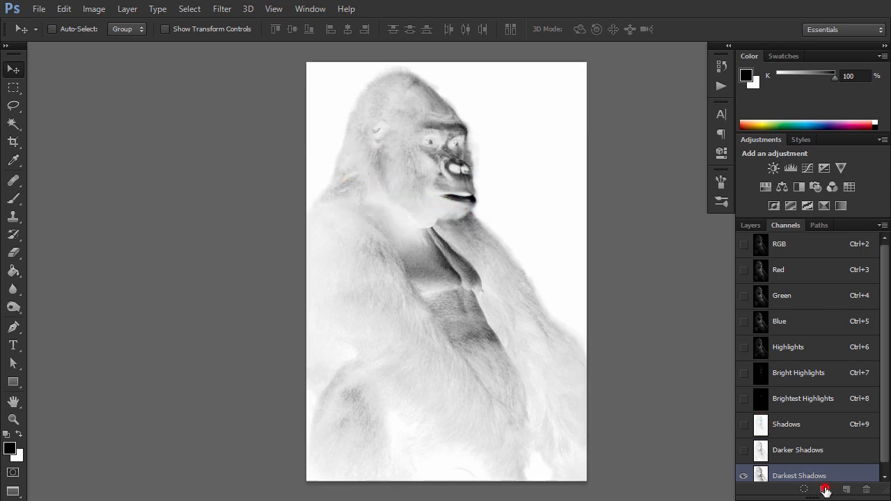
pyautogui.click(824, 489)
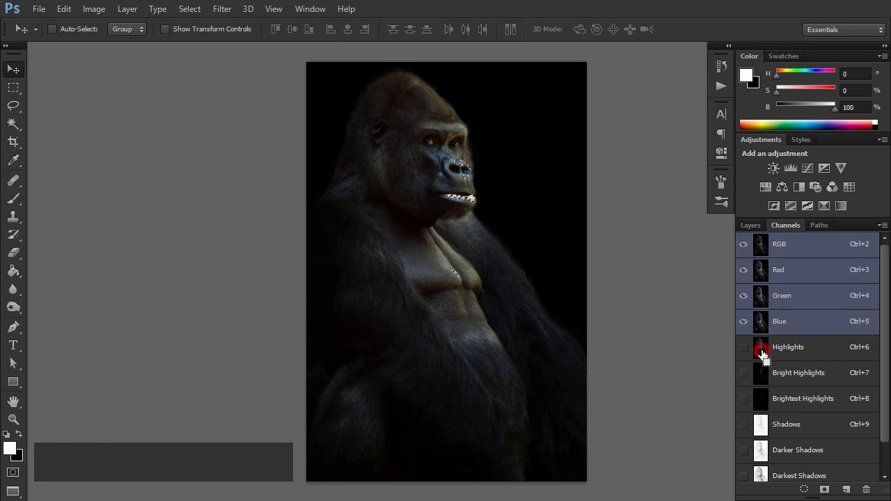
pyautogui.click(750, 225)
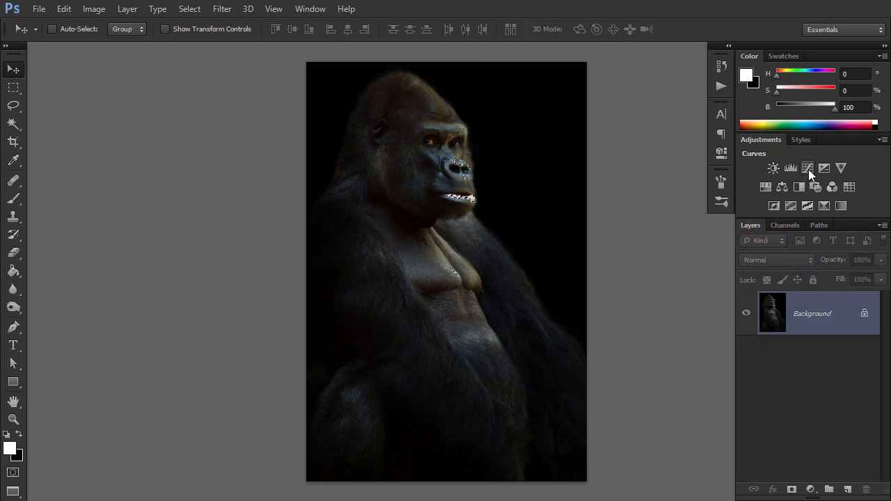
# Step: Add a Curves layer masked by Highlights and bow its curve upward to brighten the lit fur
pyautogui.click(808, 167)
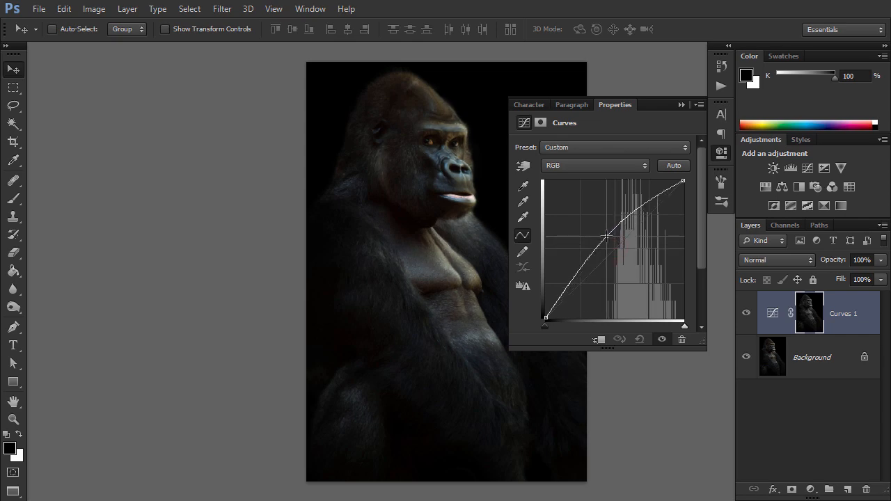
pyautogui.moveTo(609, 239); pyautogui.dragTo(610, 237)
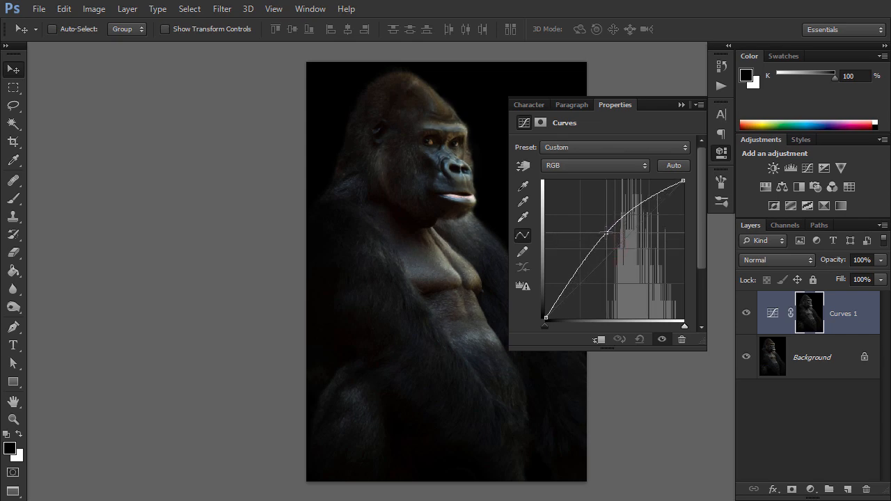
pyautogui.moveTo(610, 234); pyautogui.dragTo(610, 229)
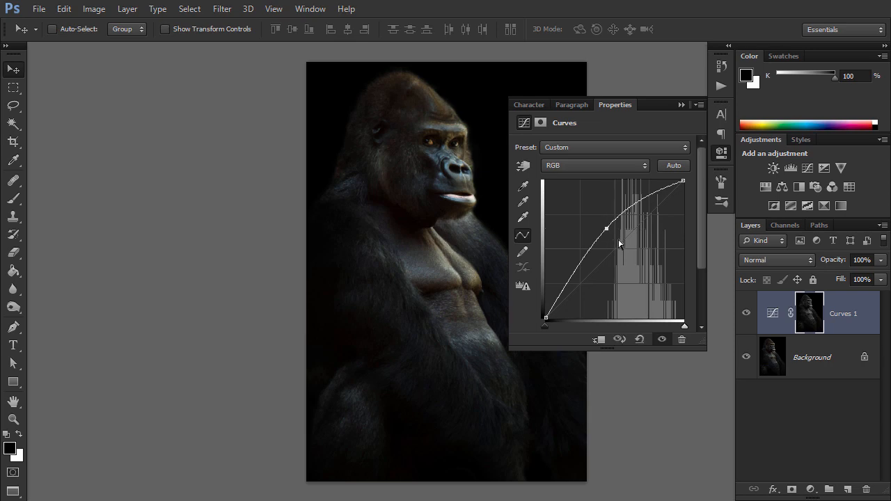
pyautogui.moveTo(688, 116)
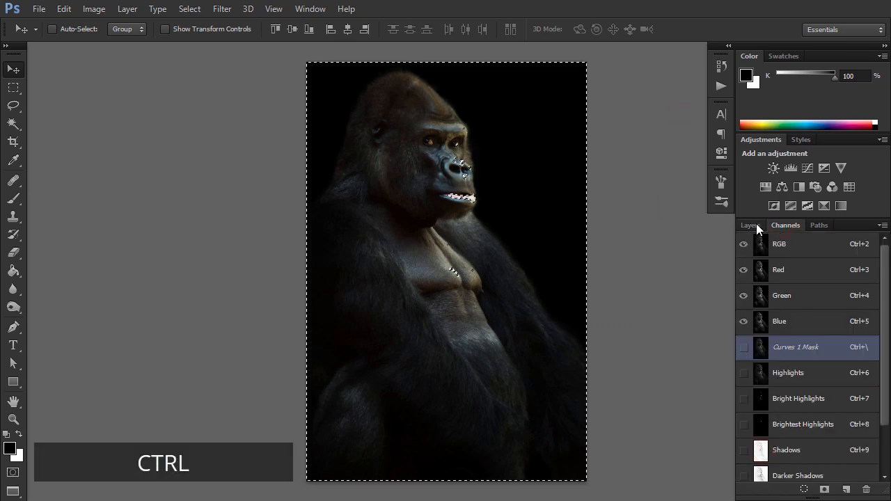
# Step: Load the Curves 1 mask as a selection and add a second Curves layer with a midpoint on its curve
pyautogui.click(749, 225)
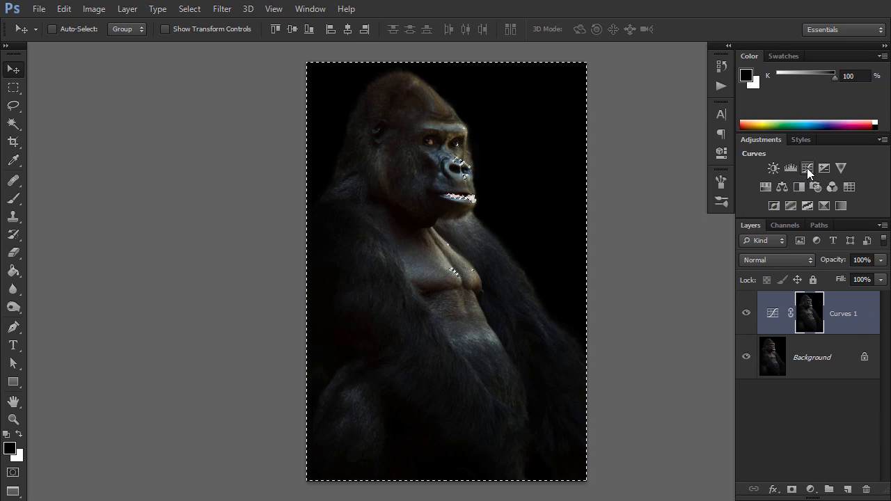
pyautogui.click(807, 167)
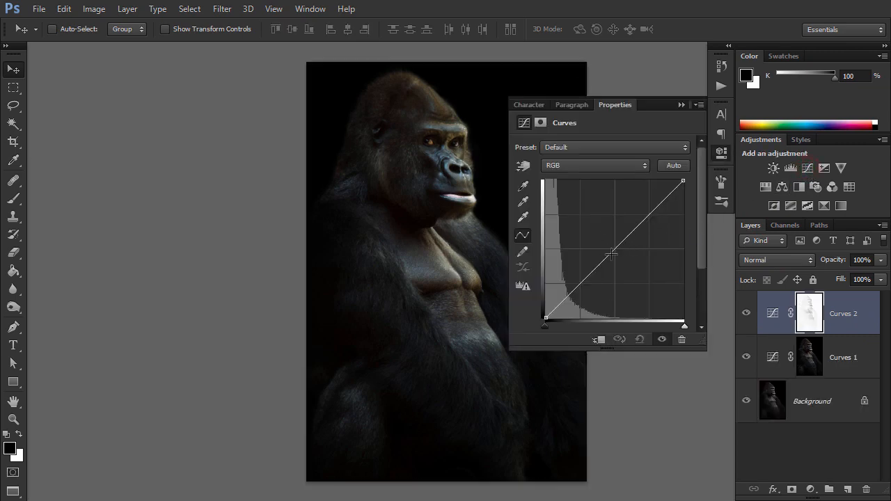
pyautogui.moveTo(613, 254); pyautogui.dragTo(615, 261)
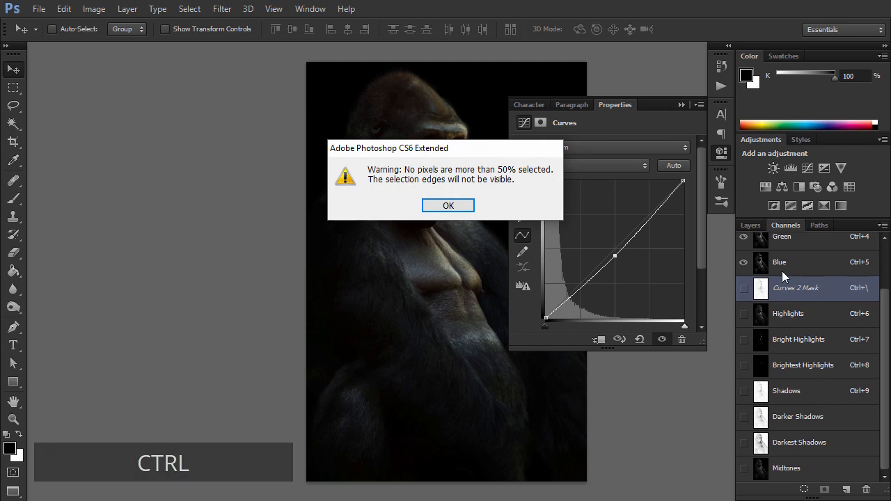
# Step: Dismiss the weak-selection warning, return to Layers and add a masked Hue/Saturation layer
pyautogui.click(448, 204)
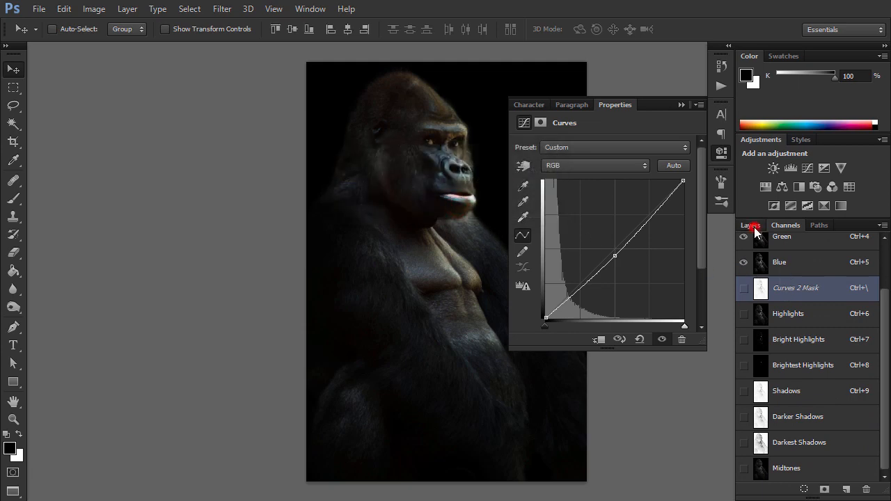
pyautogui.click(681, 104)
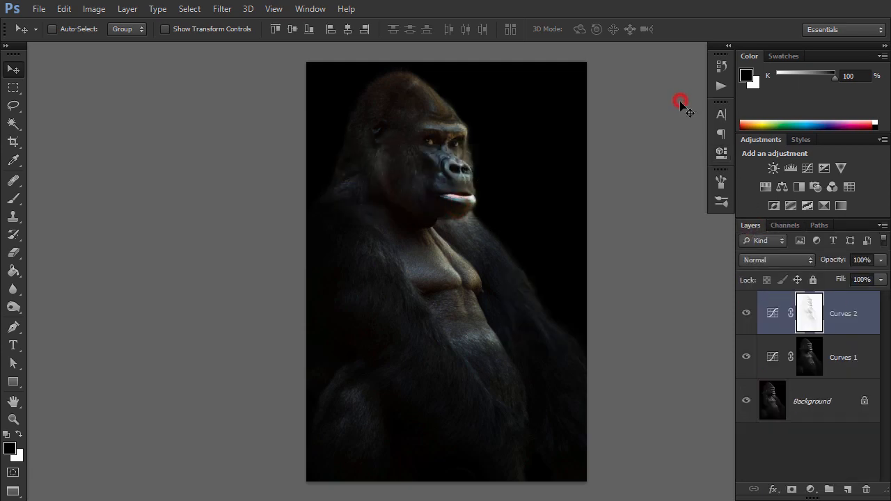
pyautogui.click(765, 186)
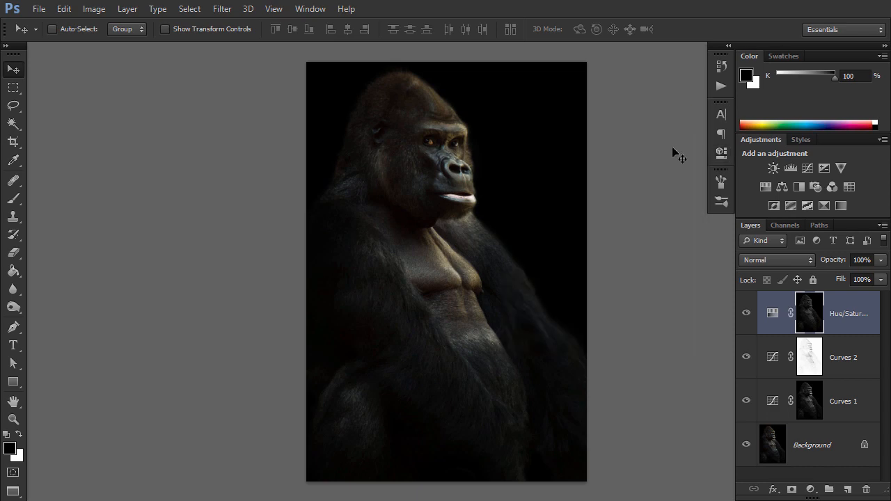
# Step: Create a Highlights Dodge layer and fill it with 50% Gray via Edit > Fill
pyautogui.click(846, 489)
pyautogui.write('Highlights Dodge')
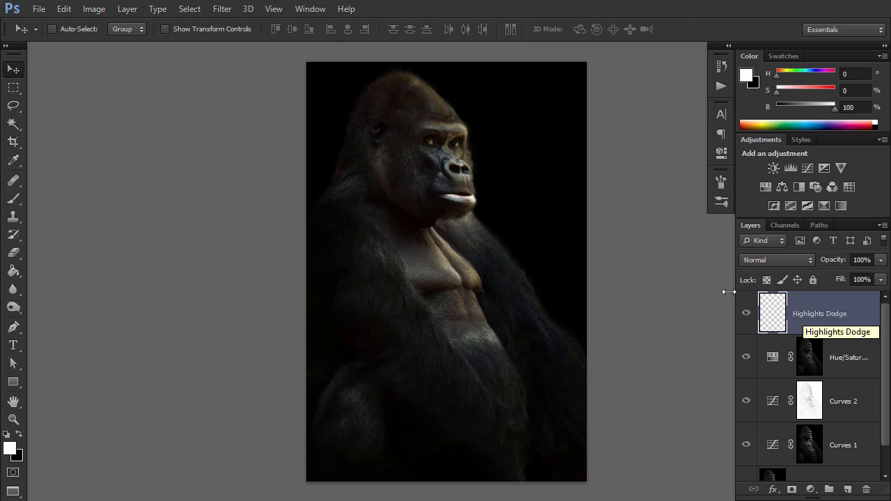
pyautogui.click(64, 8)
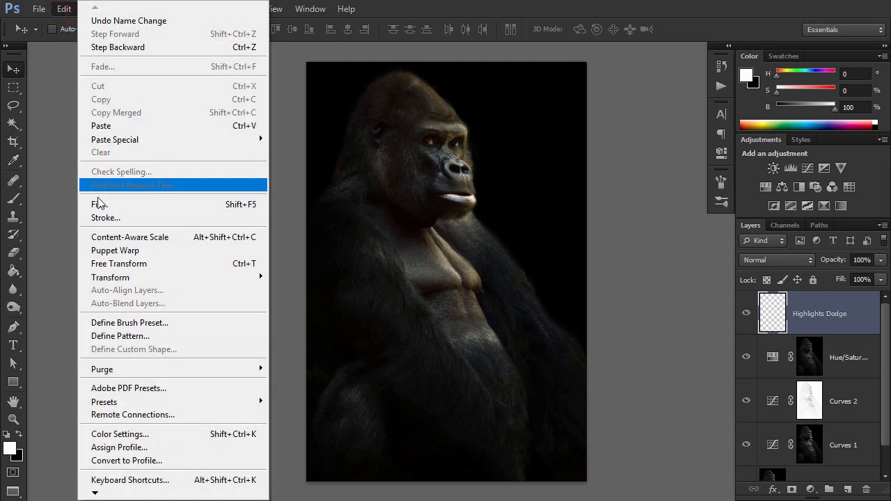
pyautogui.click(100, 203)
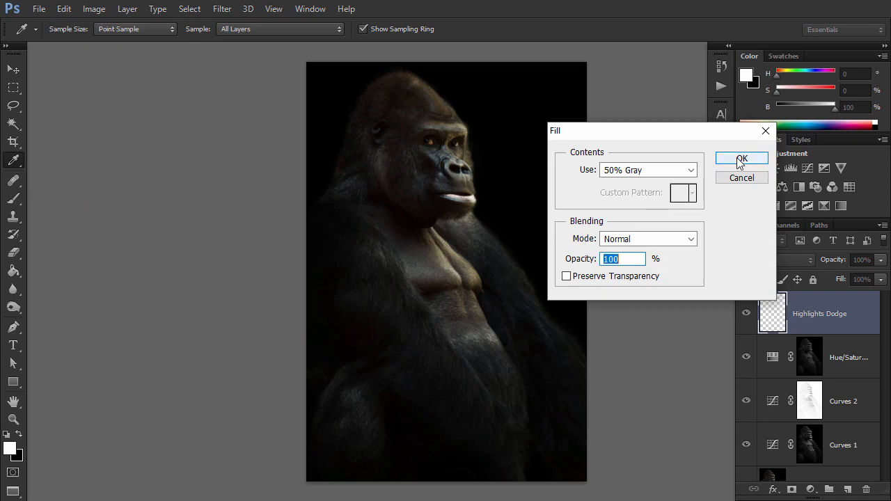
pyautogui.click(740, 159)
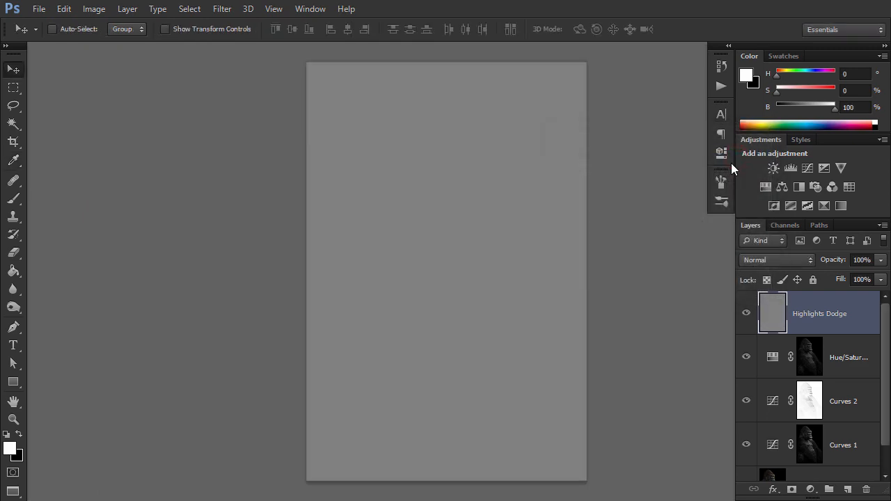
pyautogui.click(777, 260)
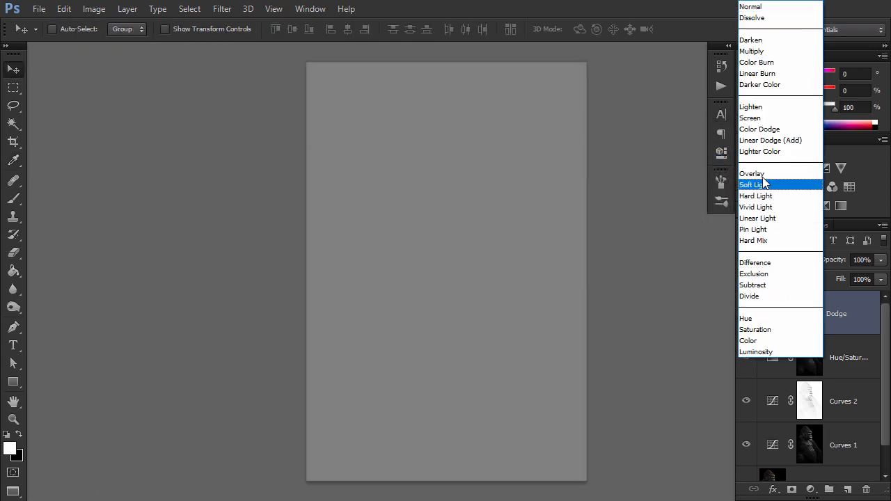
# Step: Set the Highlights Dodge layer's blend mode to Overlay
pyautogui.click(751, 173)
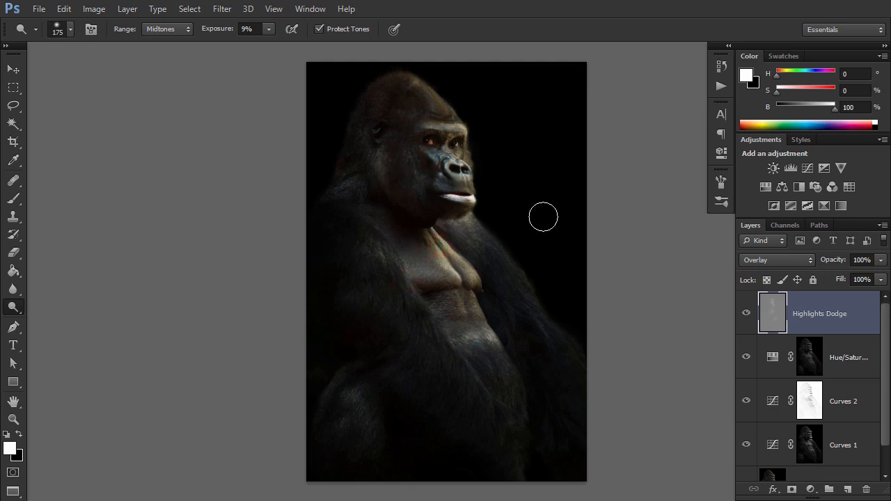
# Step: Load the Highlights channel as a selection and add it as the Highlights Dodge layer mask
pyautogui.click(785, 226)
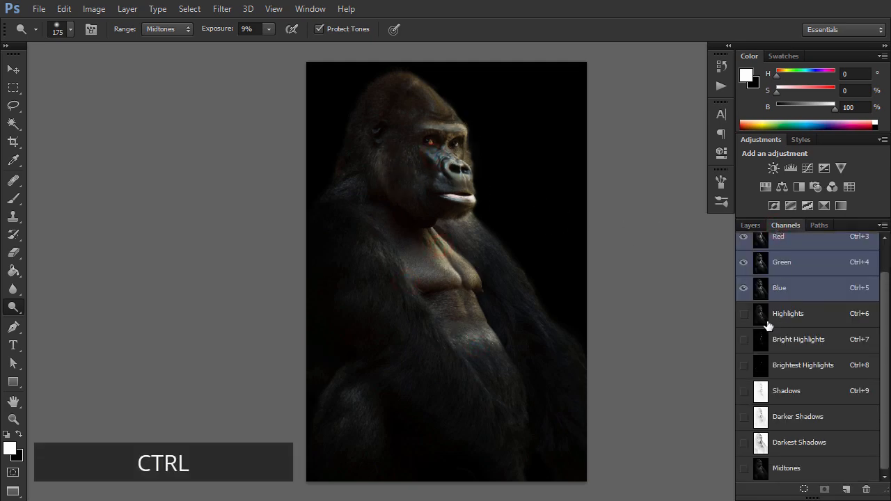
pyautogui.click(750, 224)
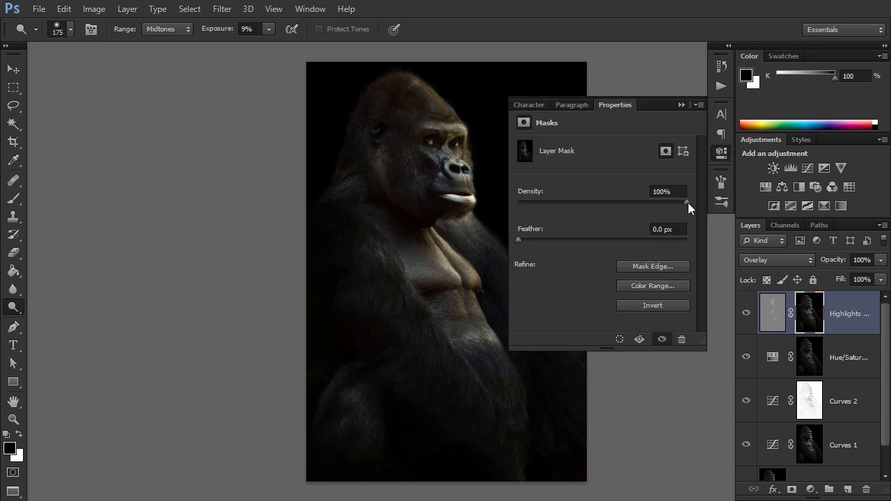
pyautogui.click(679, 105)
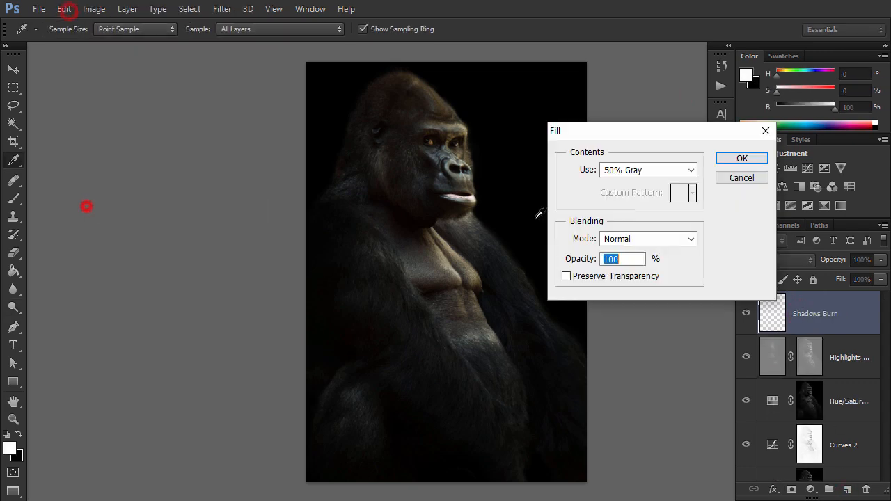
# Step: Fill Shadows Burn with 50% gray, burn around the gorilla's head, and go to Channels for the mask
pyautogui.click(740, 158)
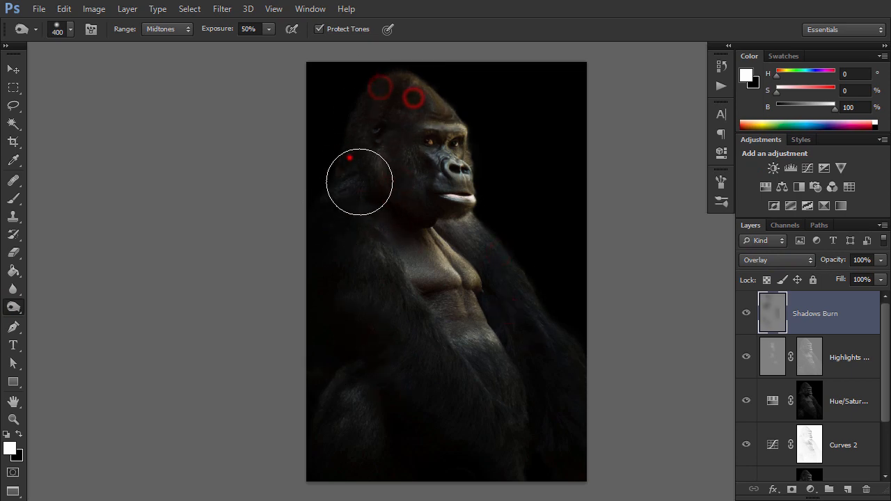
pyautogui.click(785, 224)
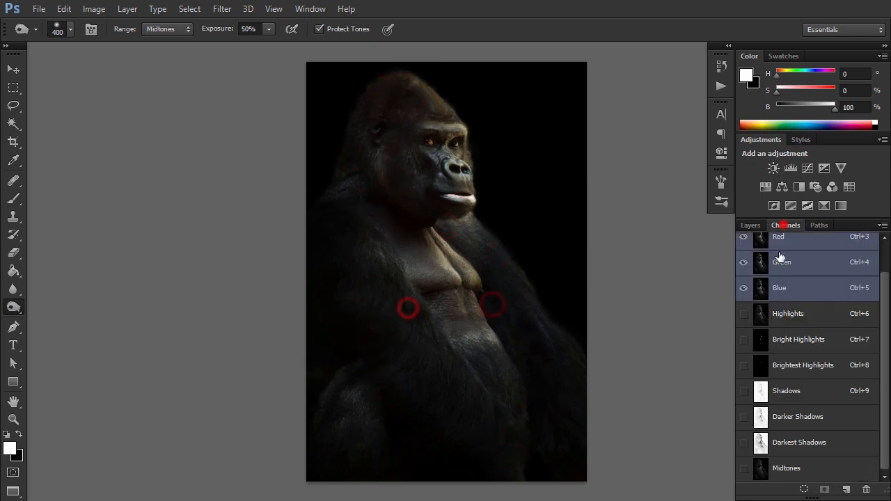
pyautogui.click(750, 225)
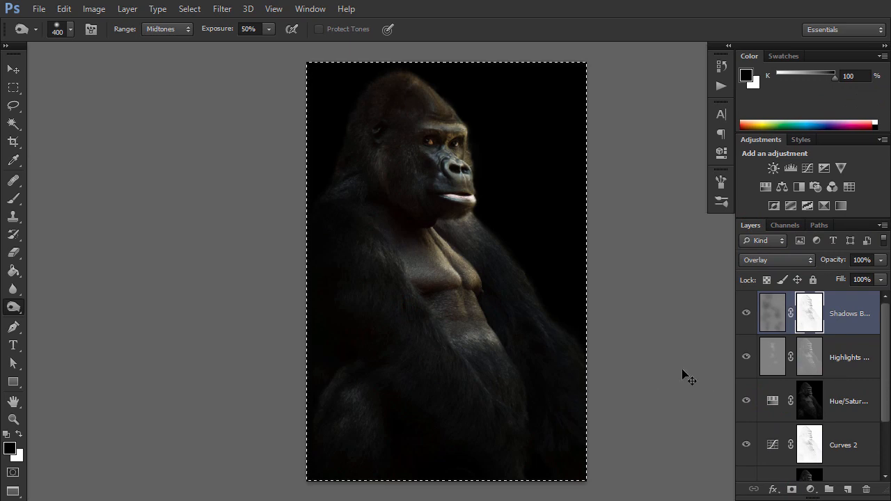
# Step: Deselect, stamp the visible result into Layer 1, and run Smart Sharpen on it with default settings
pyautogui.press('ctrl+shift+c')
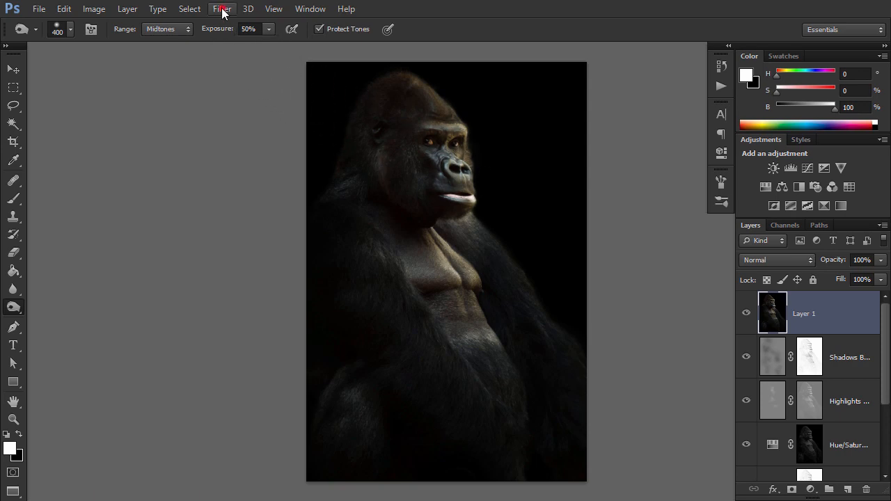
pyautogui.click(223, 8)
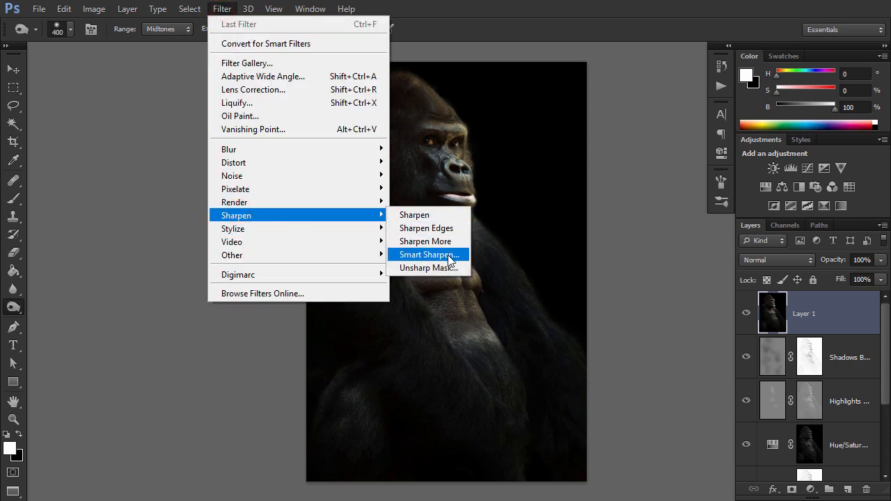
pyautogui.click(426, 253)
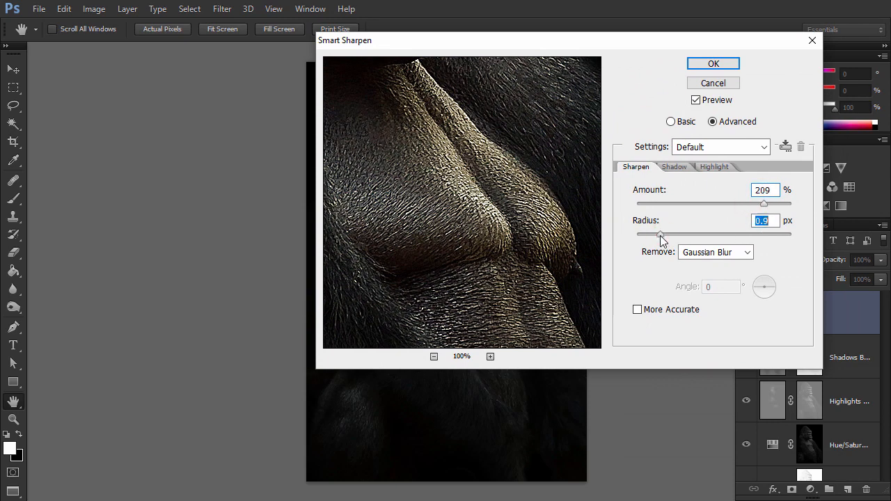
pyautogui.click(713, 64)
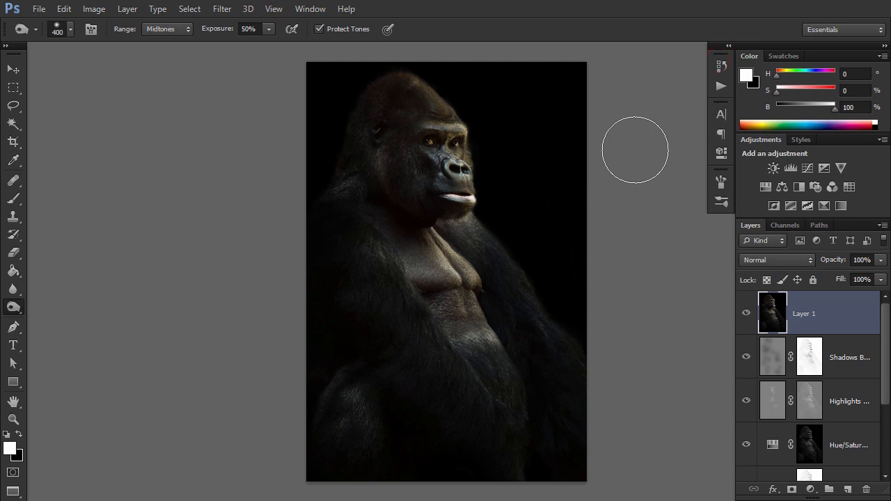
# Step: Load the Highlights channel as Layer 1's mask and lower the mask's Density
pyautogui.click(785, 224)
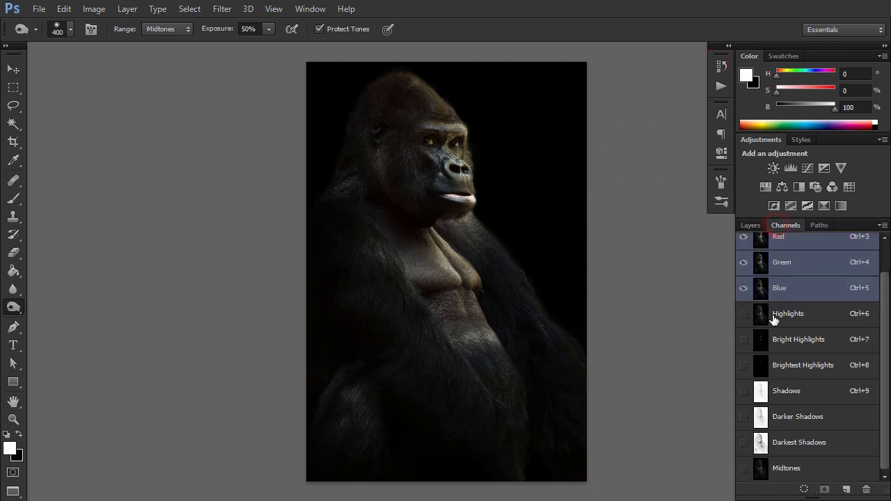
pyautogui.click(749, 225)
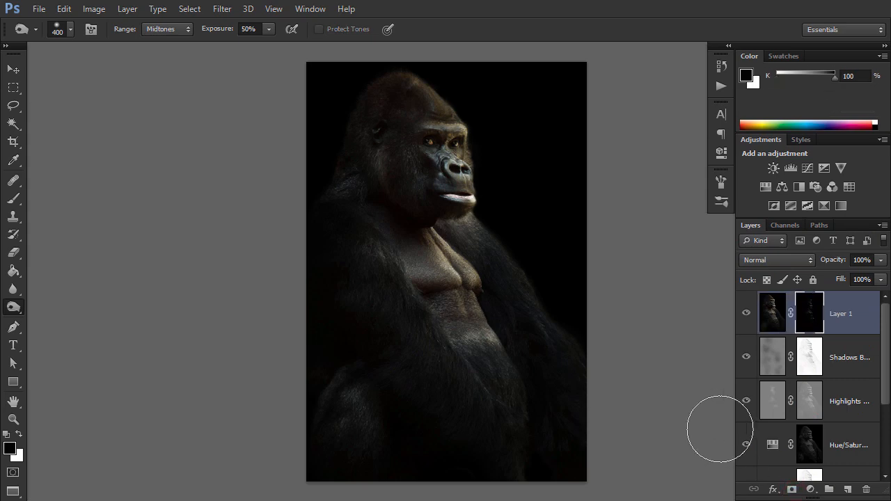
pyautogui.moveTo(786, 357)
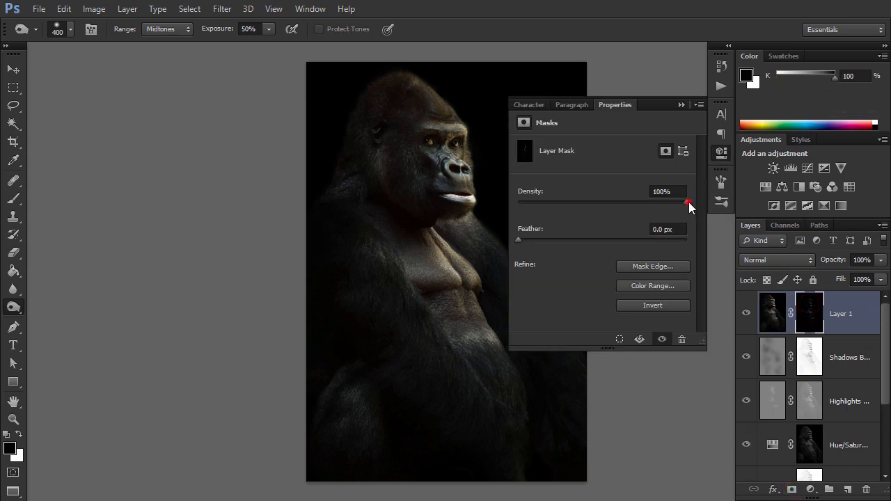
pyautogui.moveTo(688, 203); pyautogui.dragTo(661, 203)
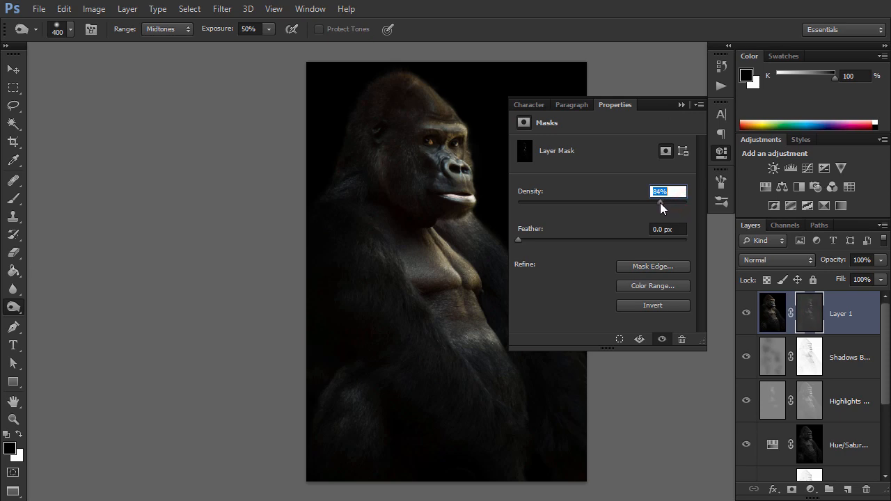